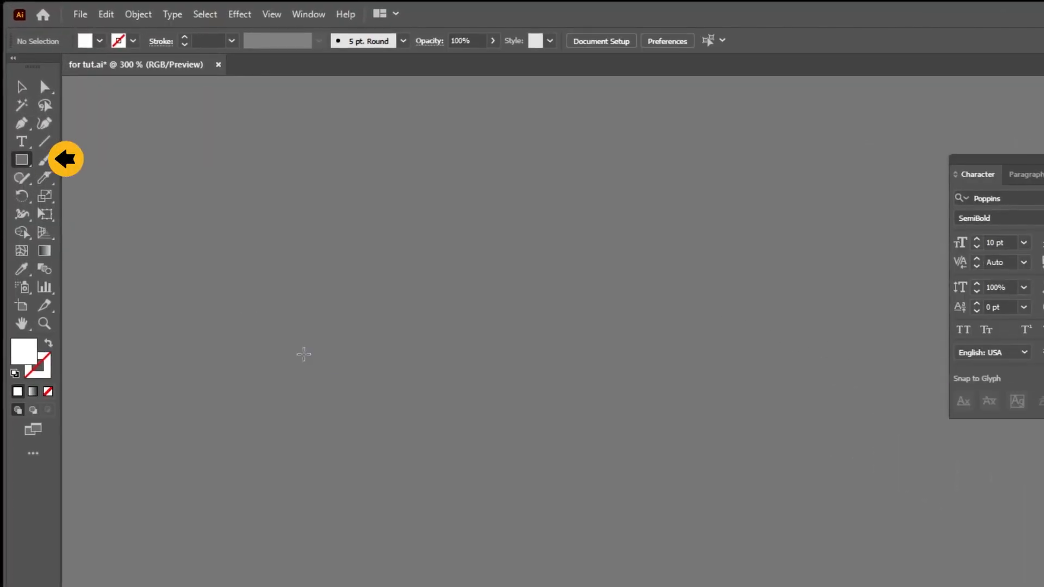
- Create a white rectangle 9 cm wide and 5 cm tall as the card front
click(336, 384)
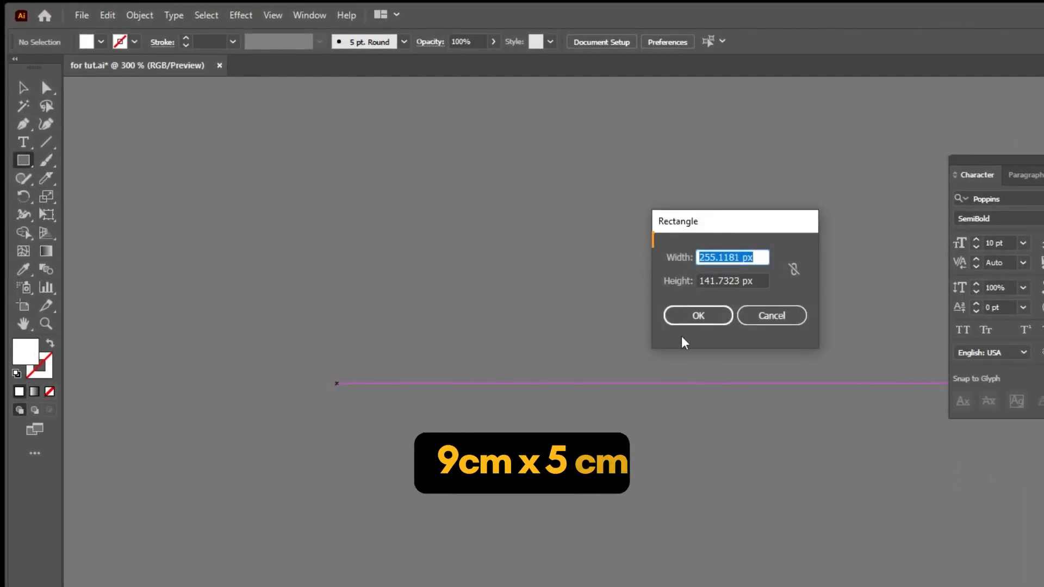
text(9cm)
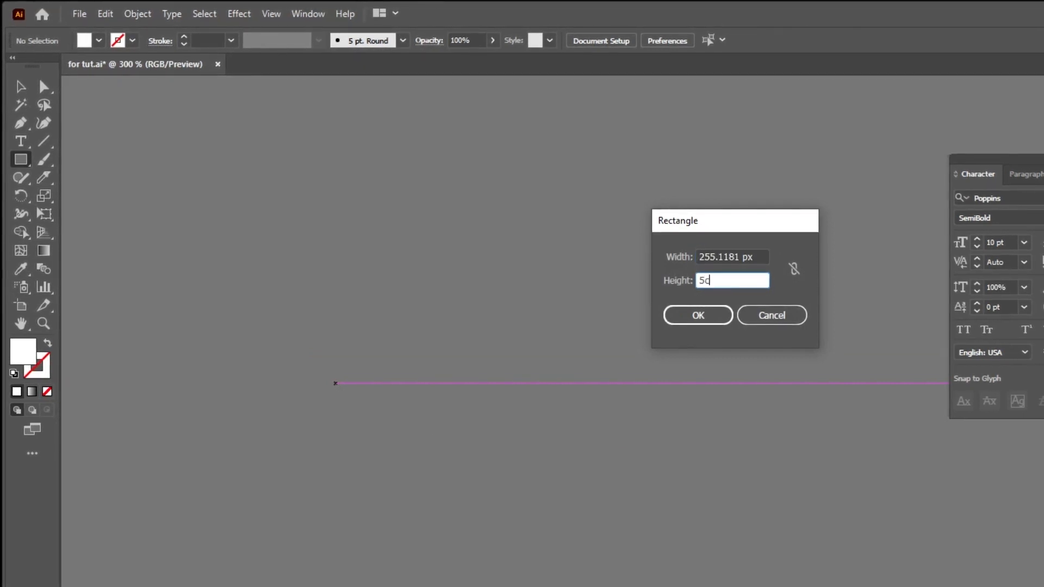
click(697, 316)
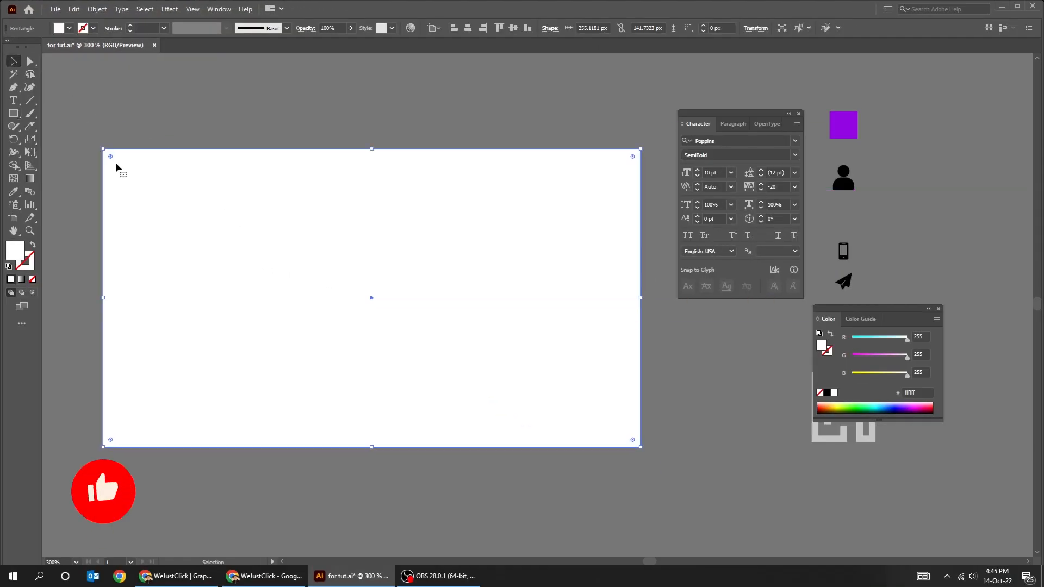
- Round the rectangle's corners by pulling a live corner widget inward
drag(110, 157, 122, 169)
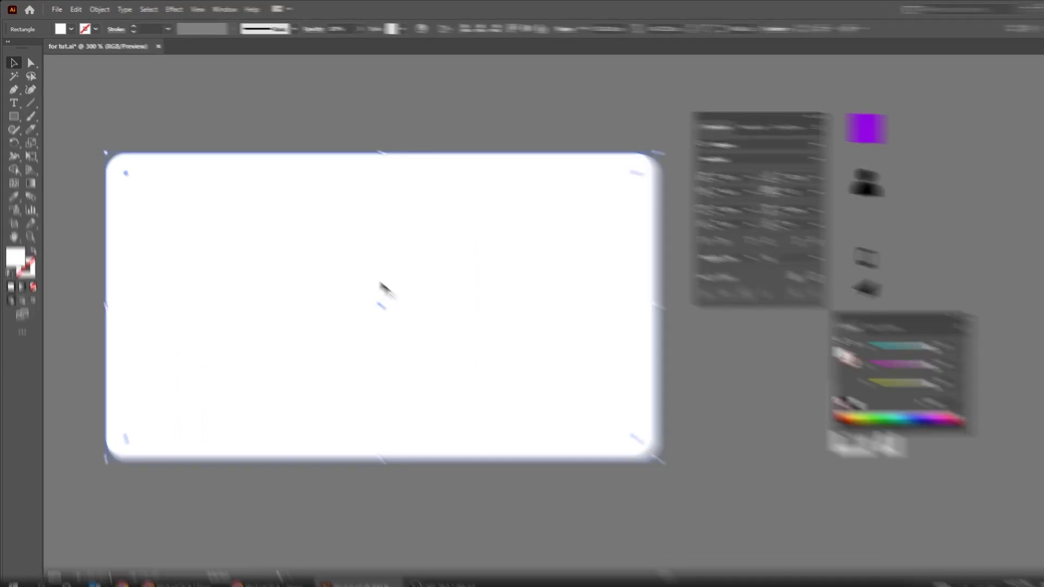
click(138, 13)
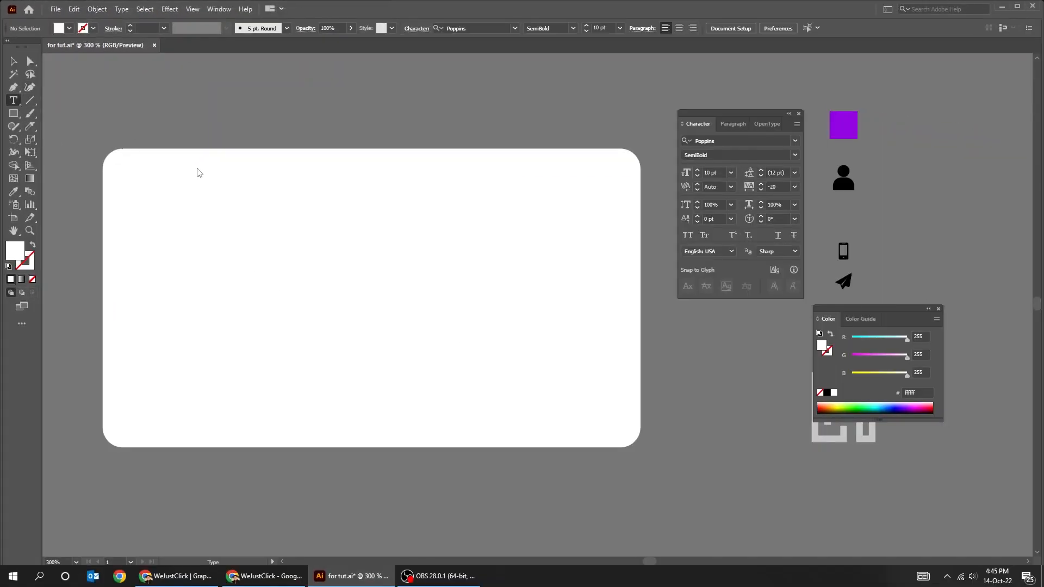
- Write the heading 'Your Full Name' in bold Poppins near the card's top
text(Your)
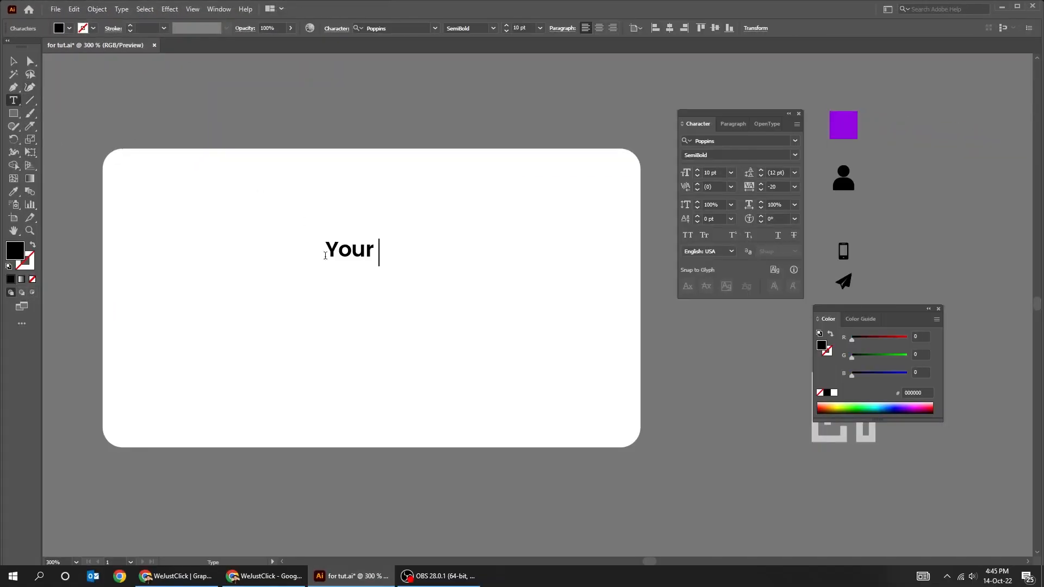
text(Full Name)
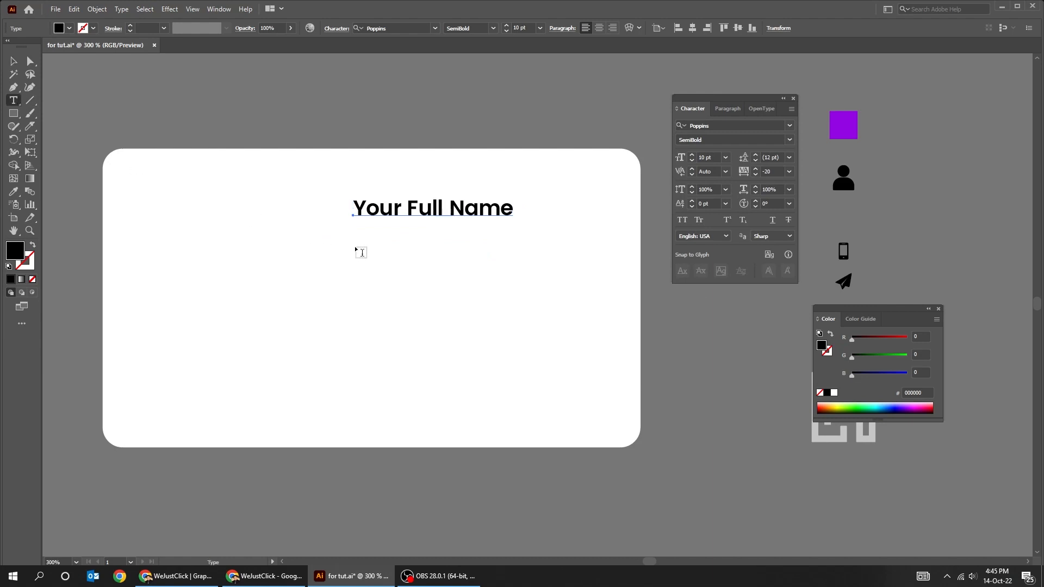
- Add 'Ceo & Founder' at 6.5 pt, tracking 26, in Poppins Light under the name
text(Ceo & F)
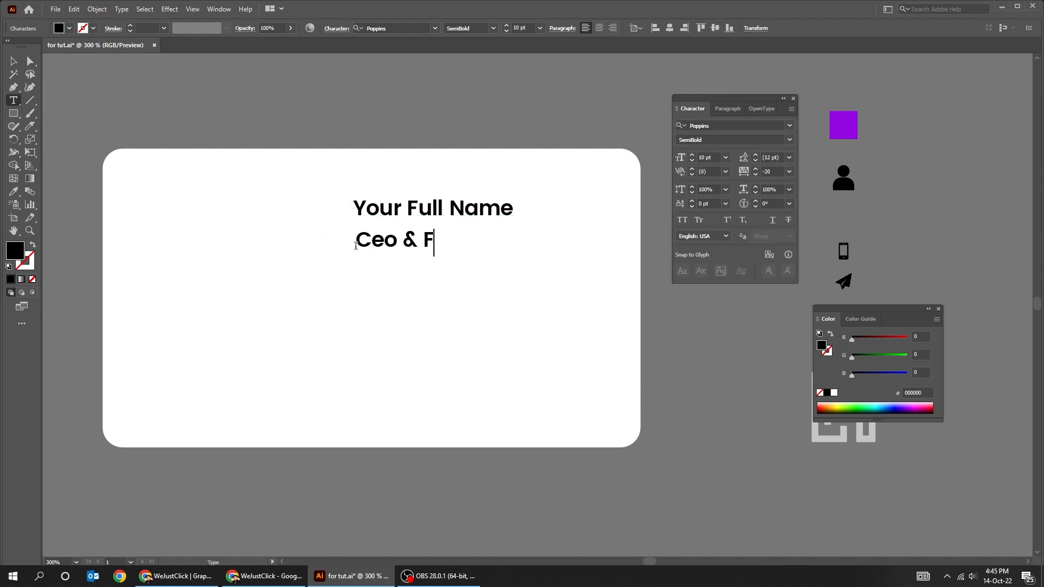
text(ounder)
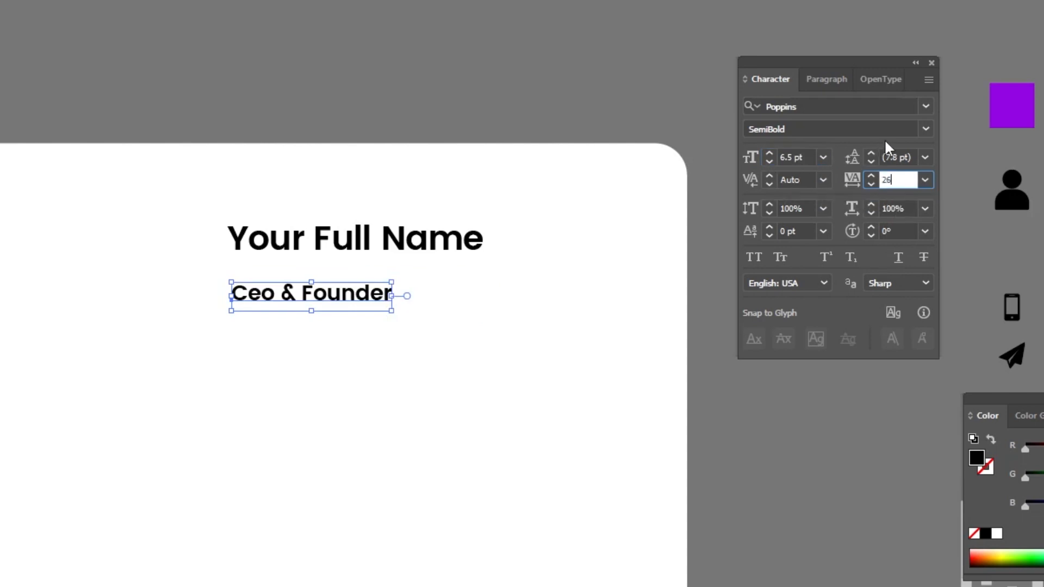
click(832, 129)
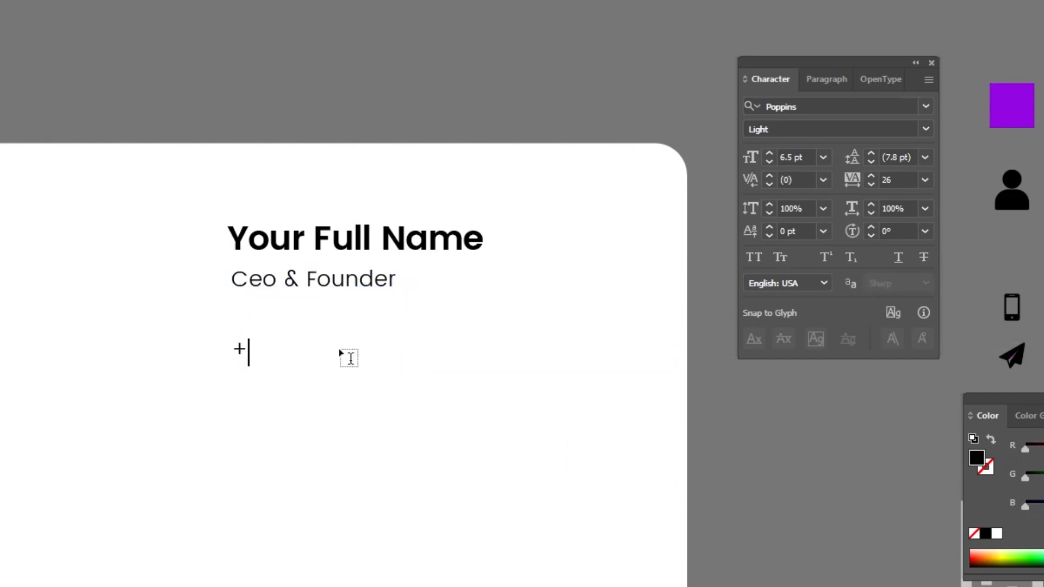
text(+961 0 123 456)
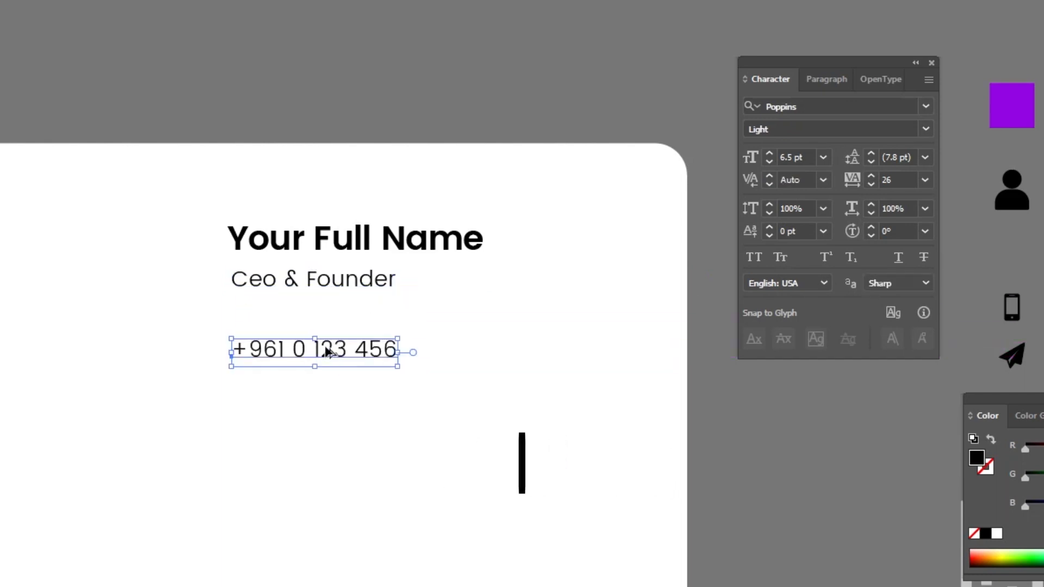
text(yourgmail@websitename.com)
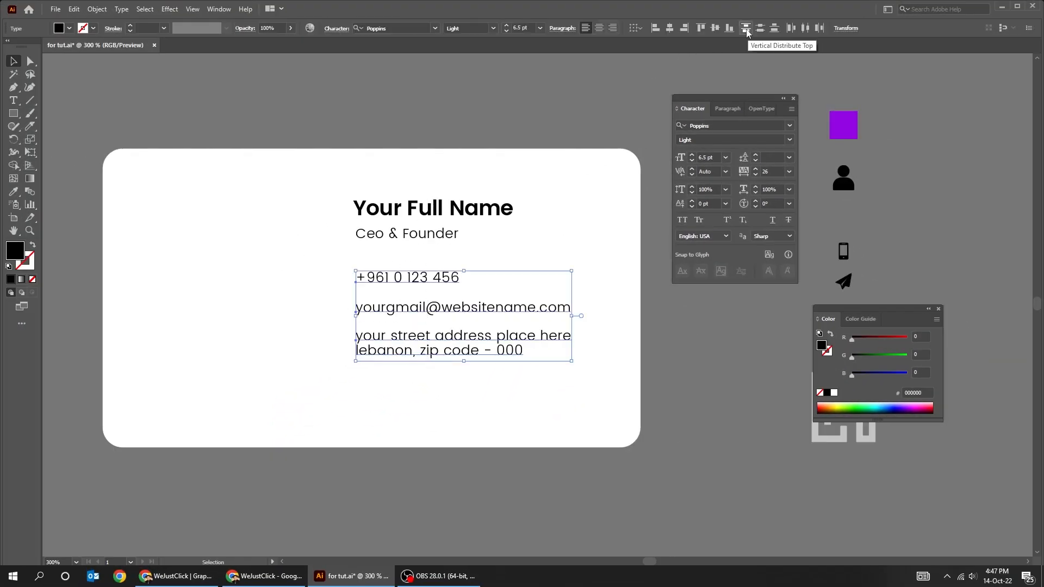
click(615, 254)
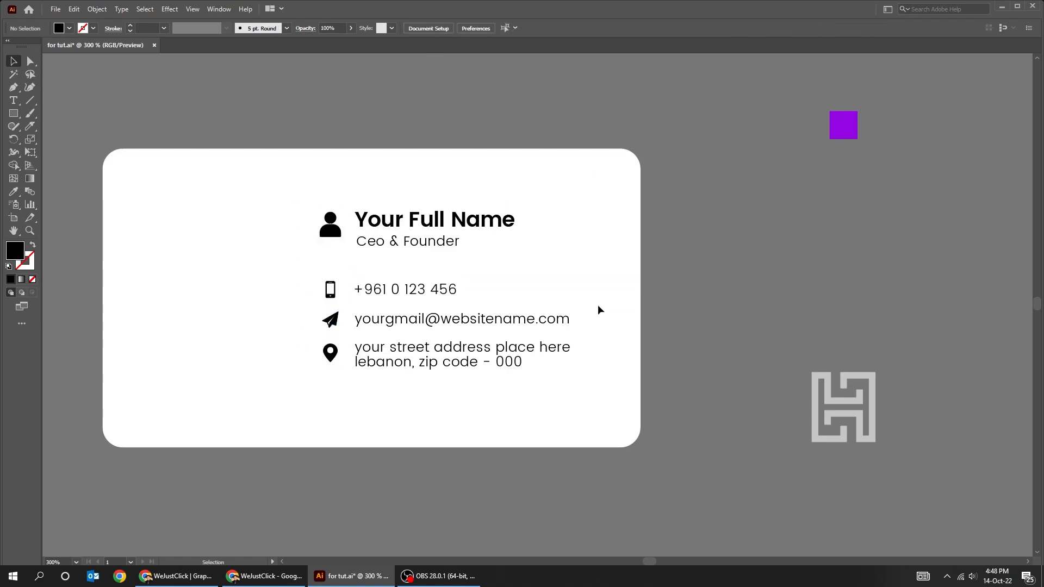
- Fill the person icon beside the name with purple 9305e2
click(329, 223)
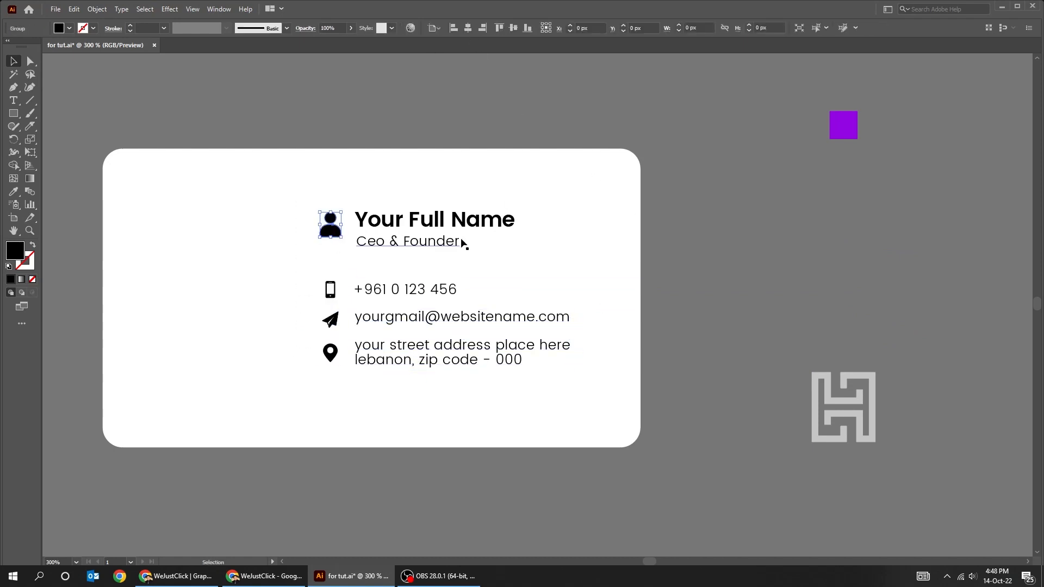
click(843, 125)
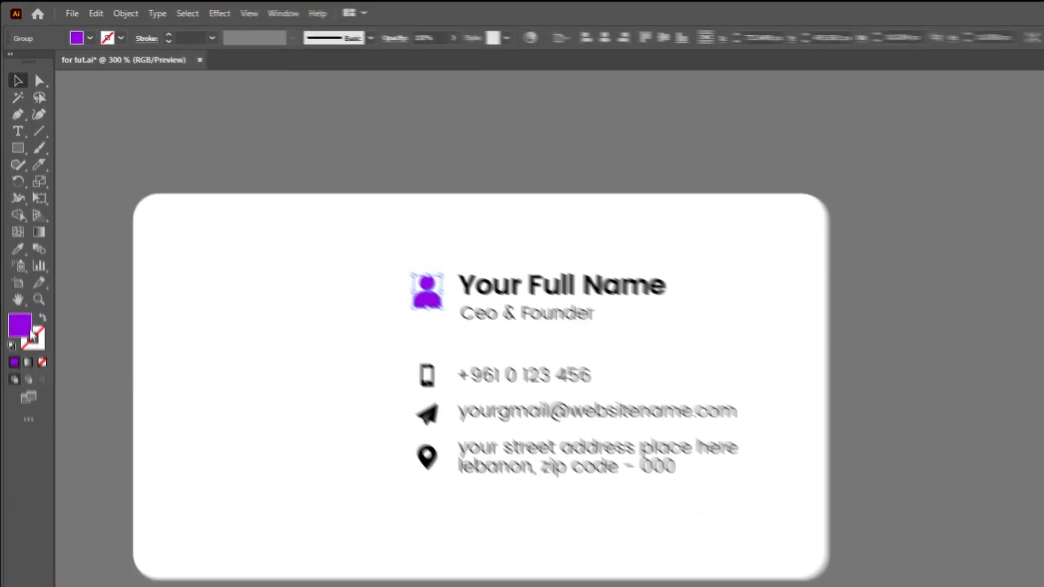
double_click(18, 325)
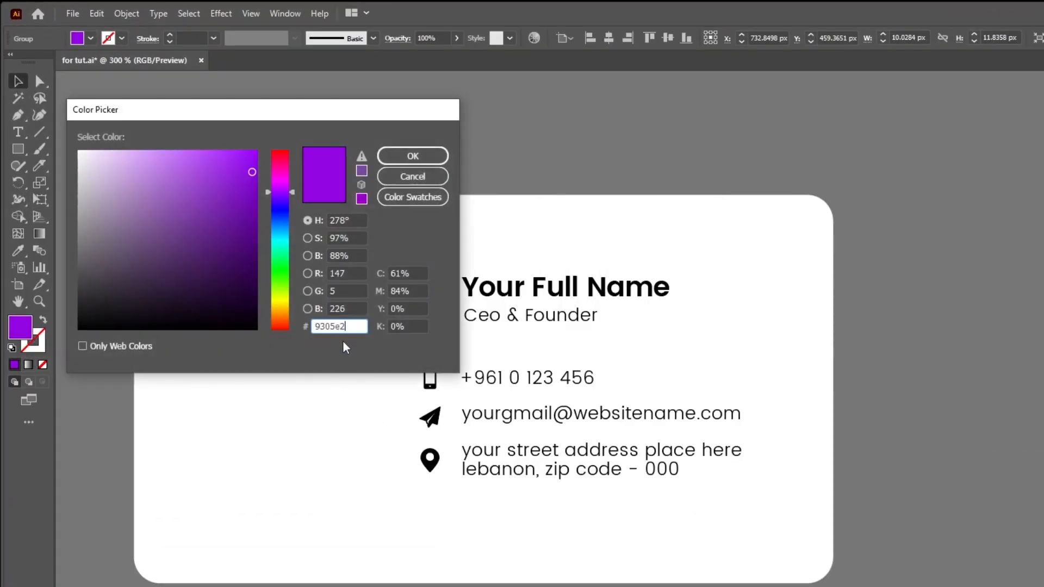
click(412, 156)
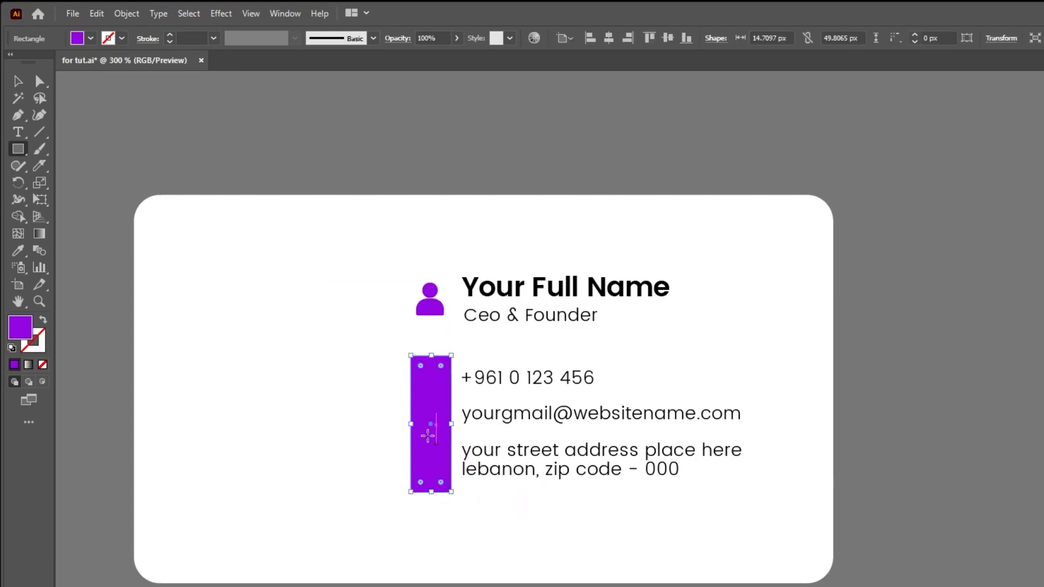
- Send the purple rectangle backward so it sits behind the contact icons
click(126, 13)
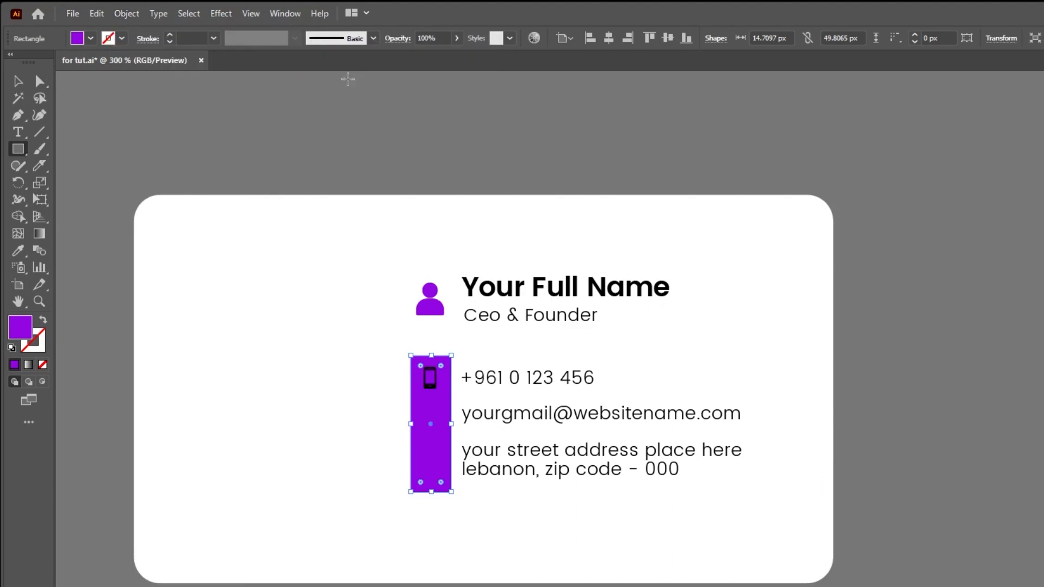
click(126, 14)
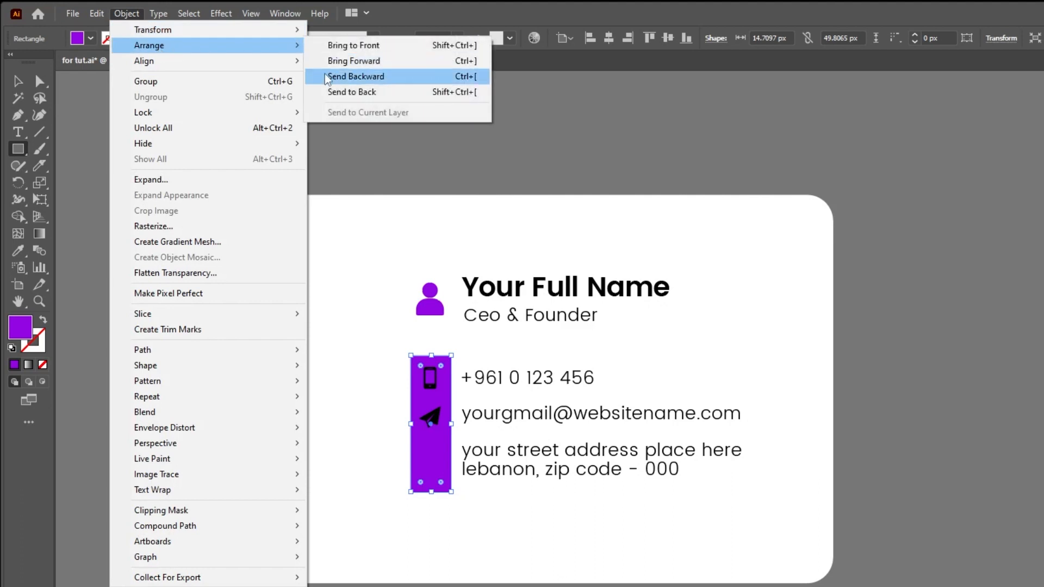
click(356, 76)
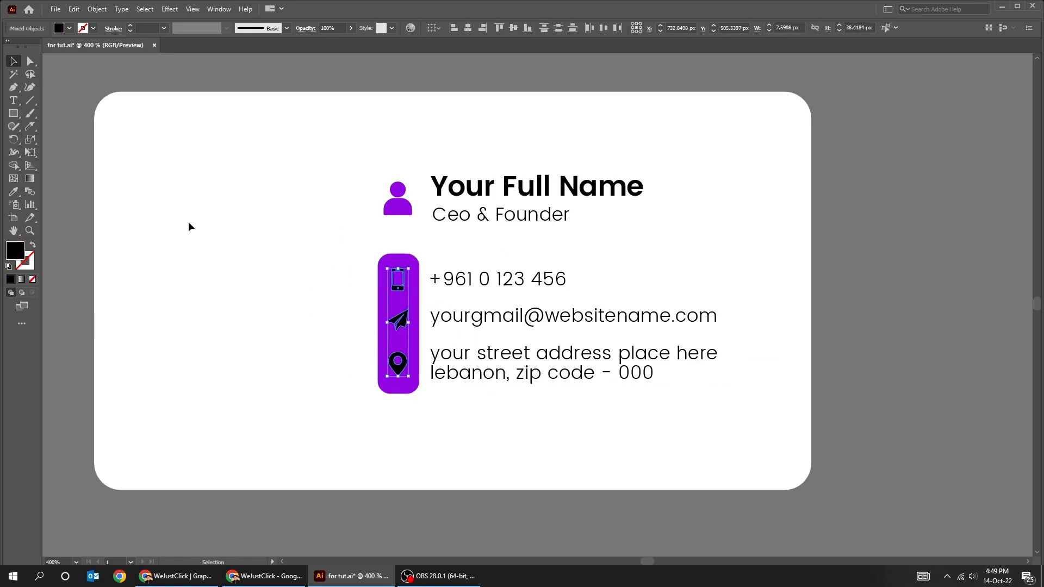
- Fill the phone, email and location icons with white
double_click(14, 250)
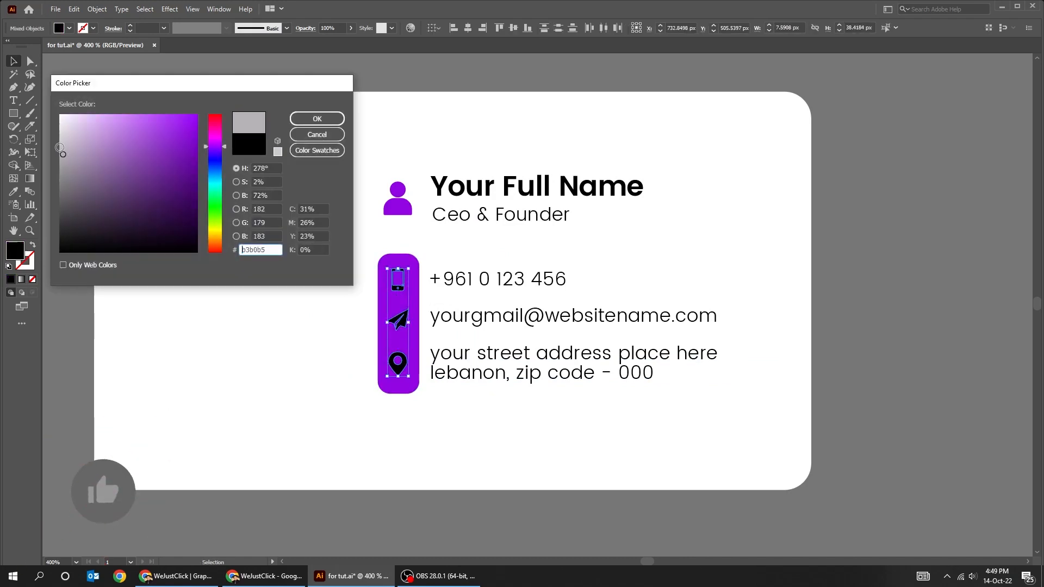
click(317, 119)
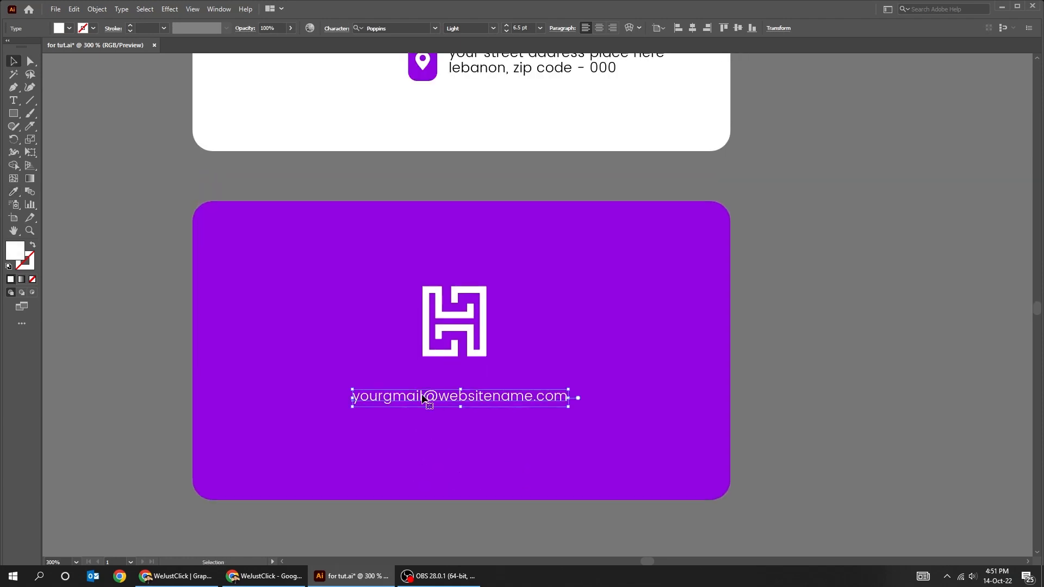
text(www.yourwebsite.com)
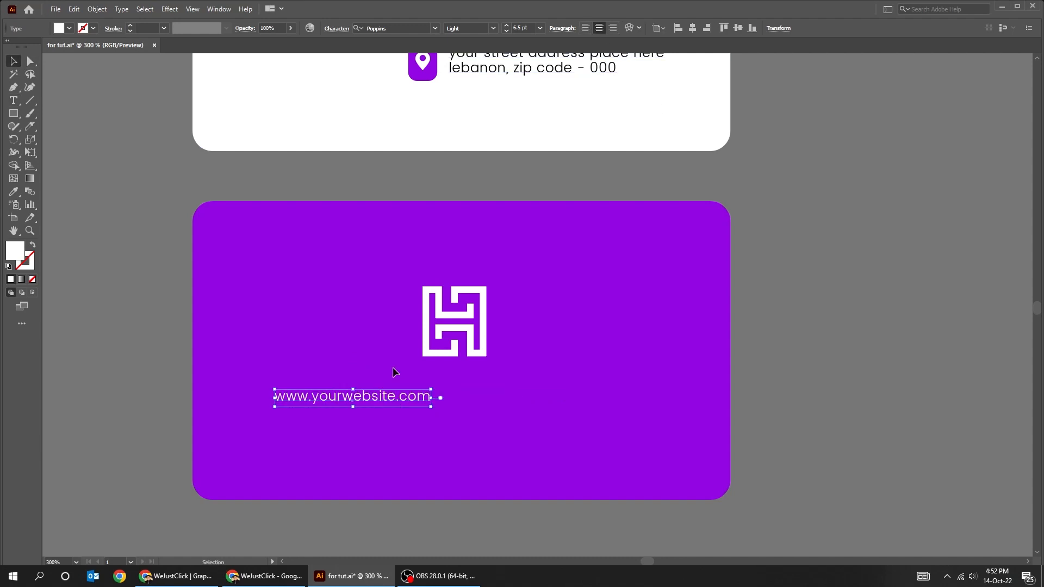